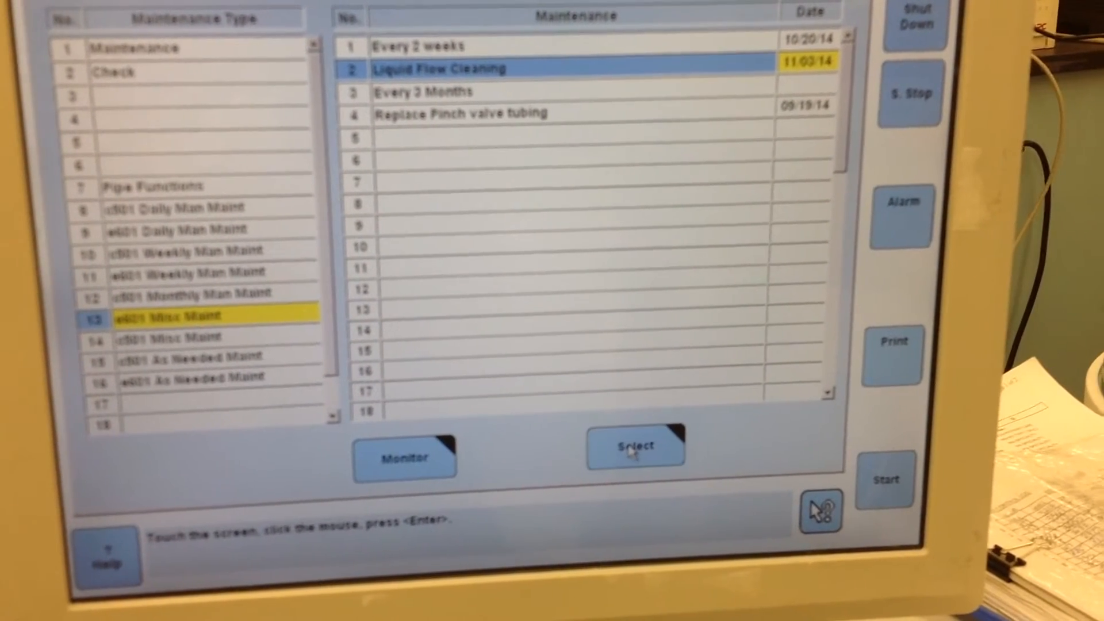
Step: Select Liquid Flow Cleaning and execute it on the e601 module, updating its date to 11/17/14
click(635, 446)
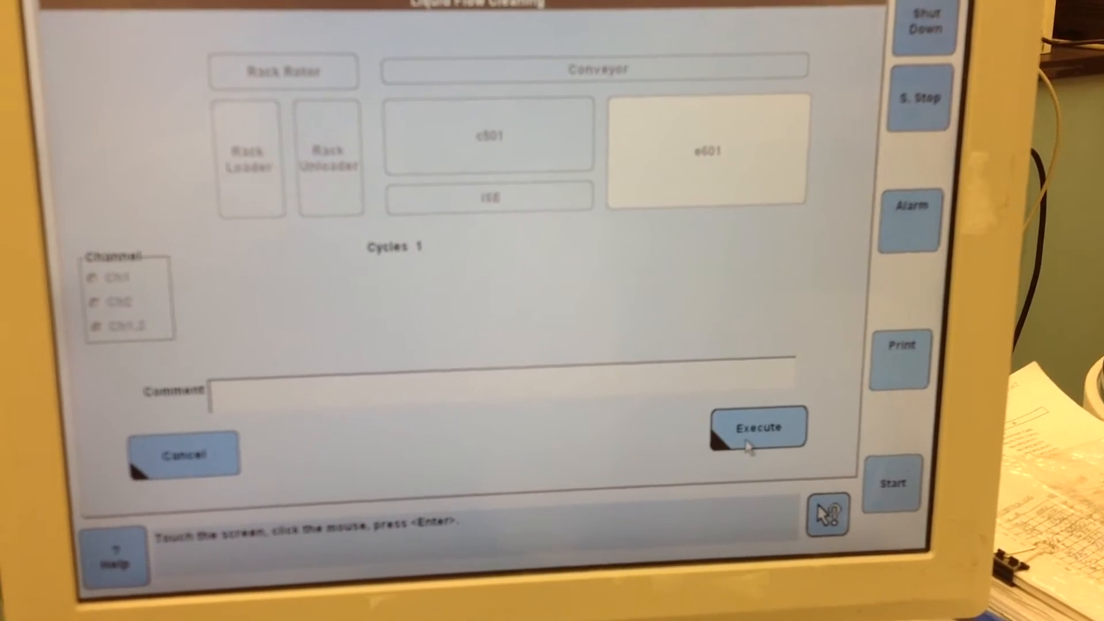
click(758, 428)
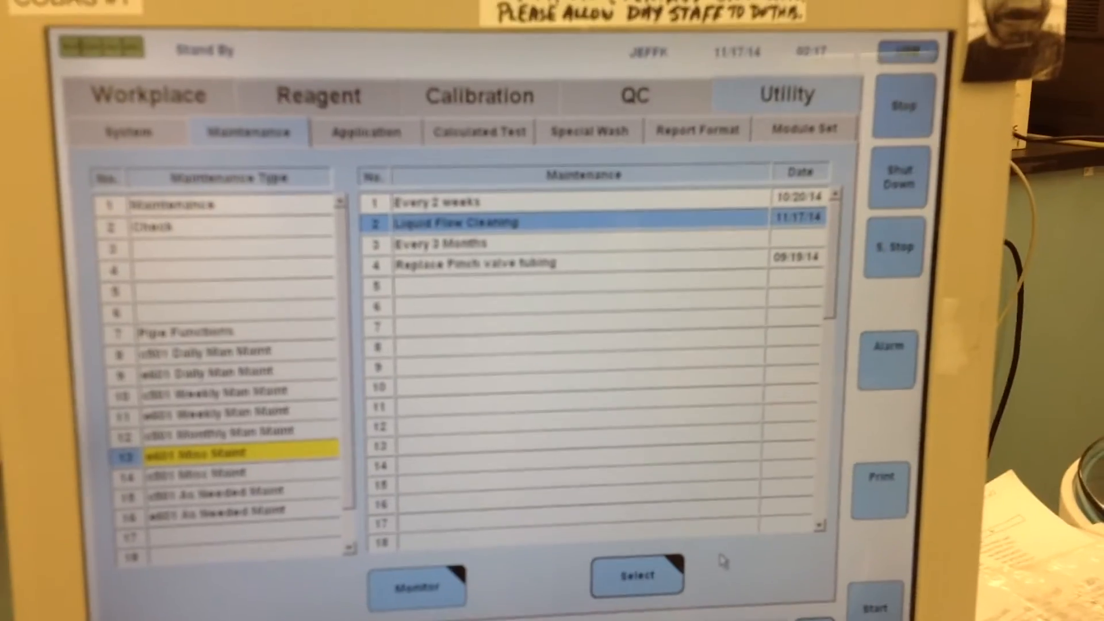